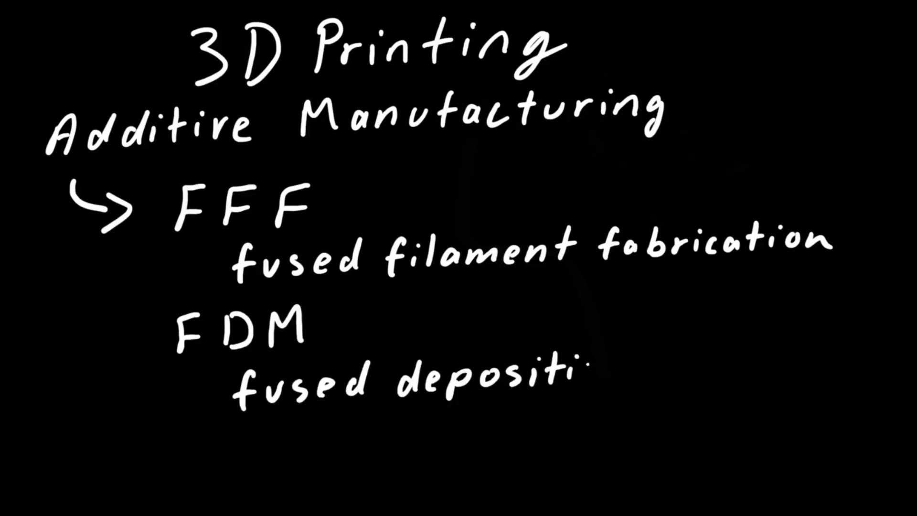
pyautogui.write('ion modeling')
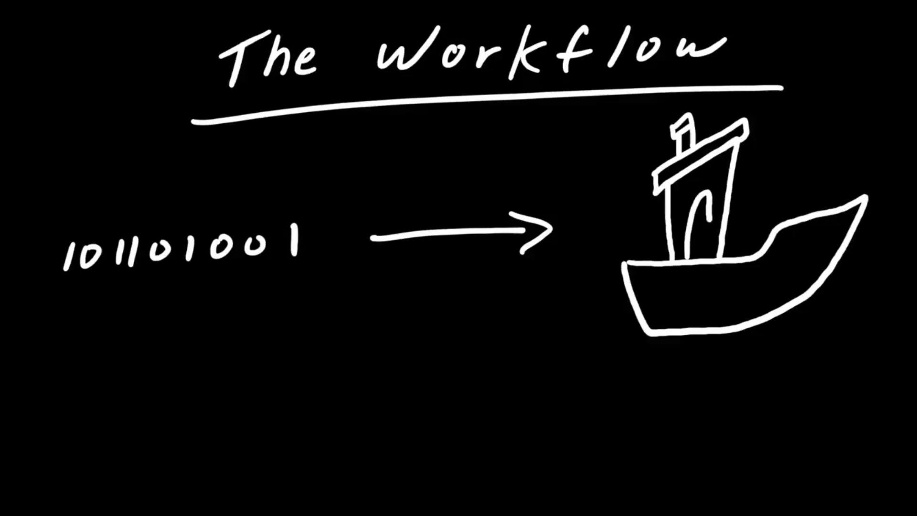
pyautogui.write('#Benchy')
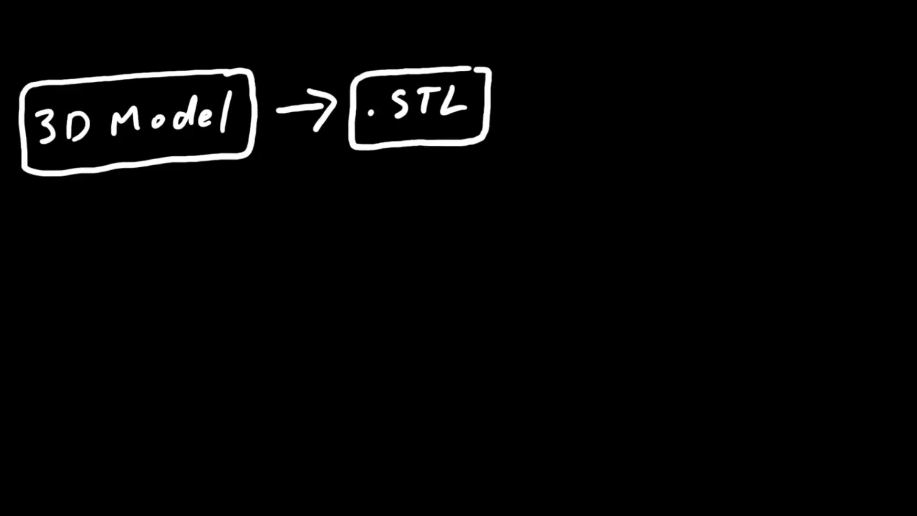
pyautogui.write('Jpeg ot 3D Pr.')
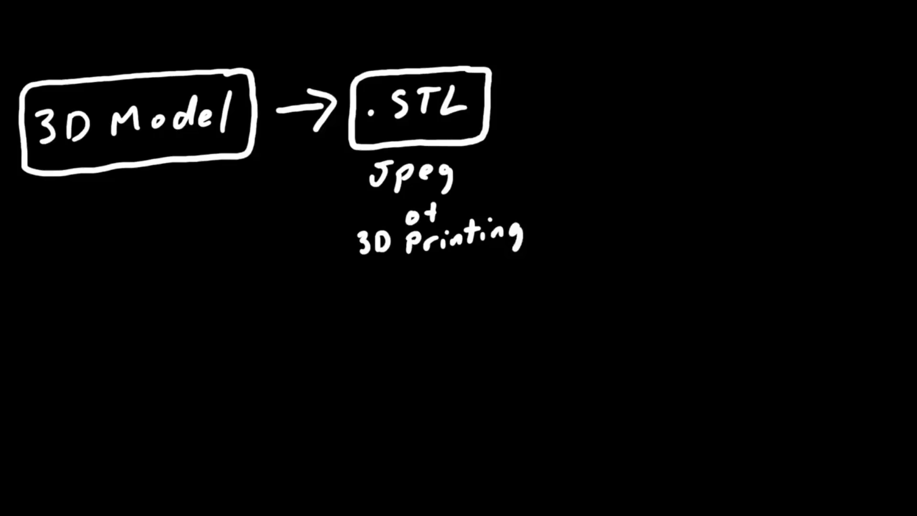
pyautogui.write('Slicer')
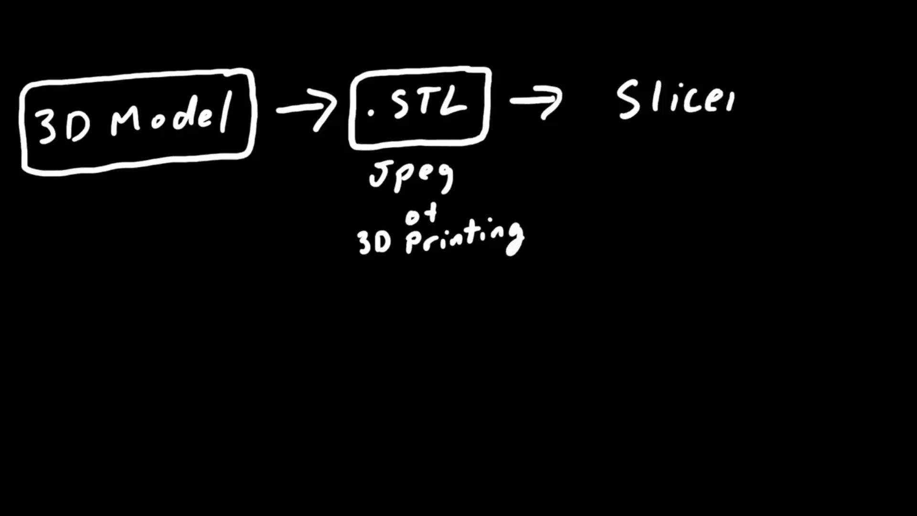
pyautogui.moveTo(602, 70); pyautogui.dragTo(784, 146)
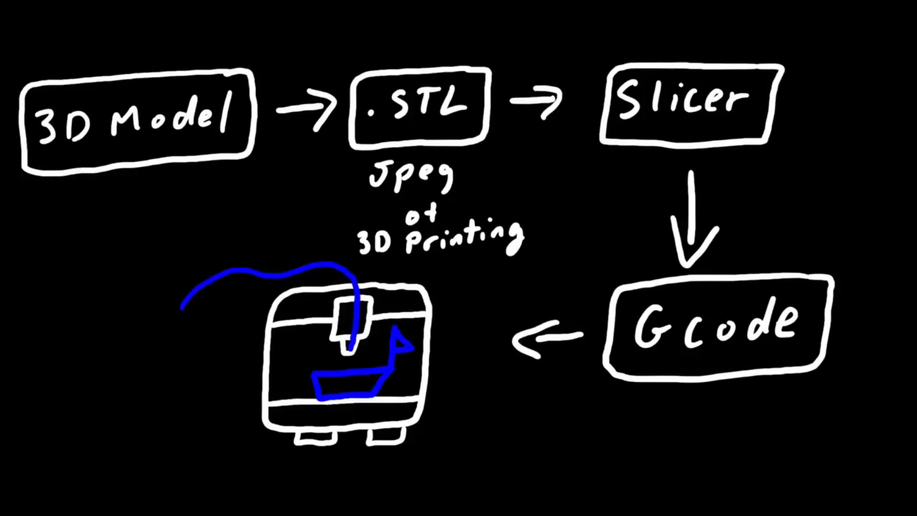
pyautogui.moveTo(216, 245); pyautogui.dragTo(158, 188)
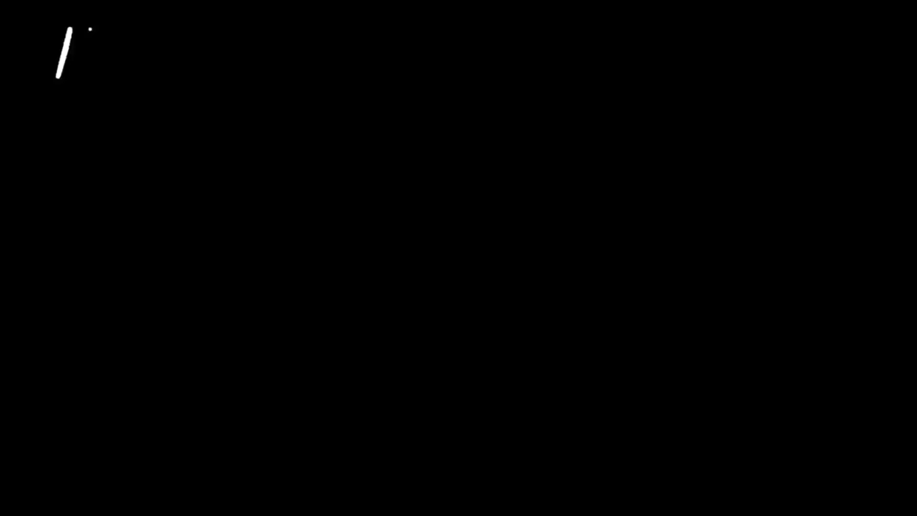
pyautogui.write('How to get a 3D Model ?')
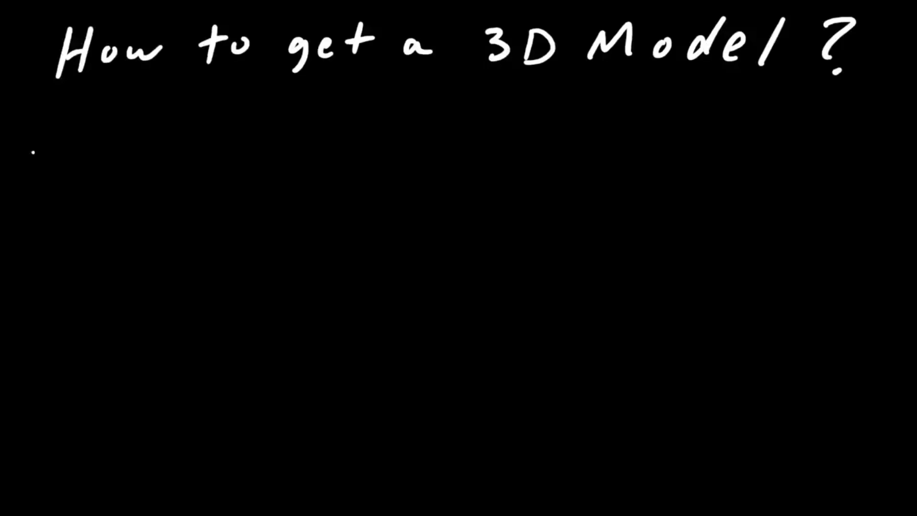
pyautogui.write('websites:')
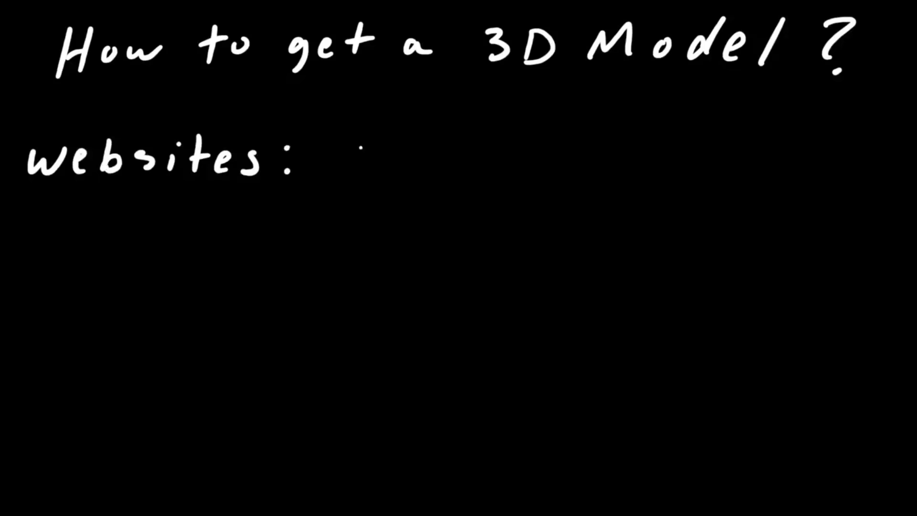
pyautogui.write('Thingiverse, Pinshape')
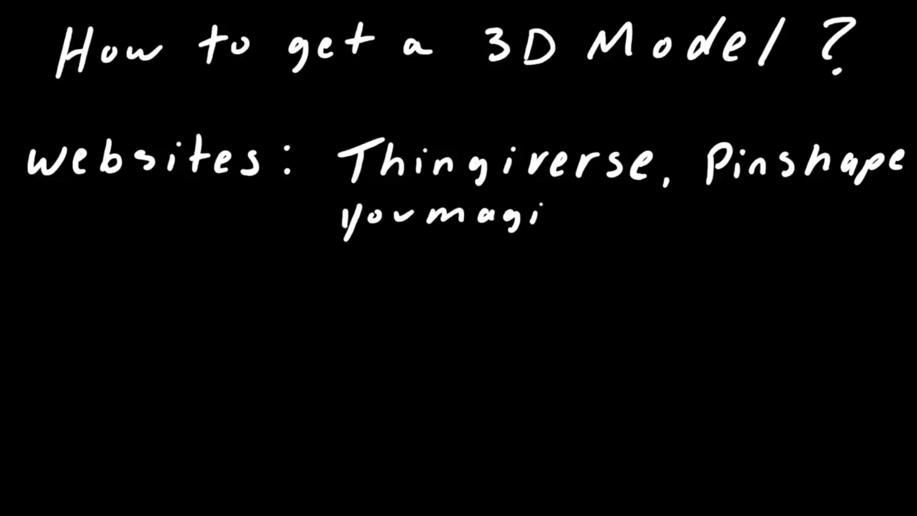
pyautogui.write('ine, myminifacto')
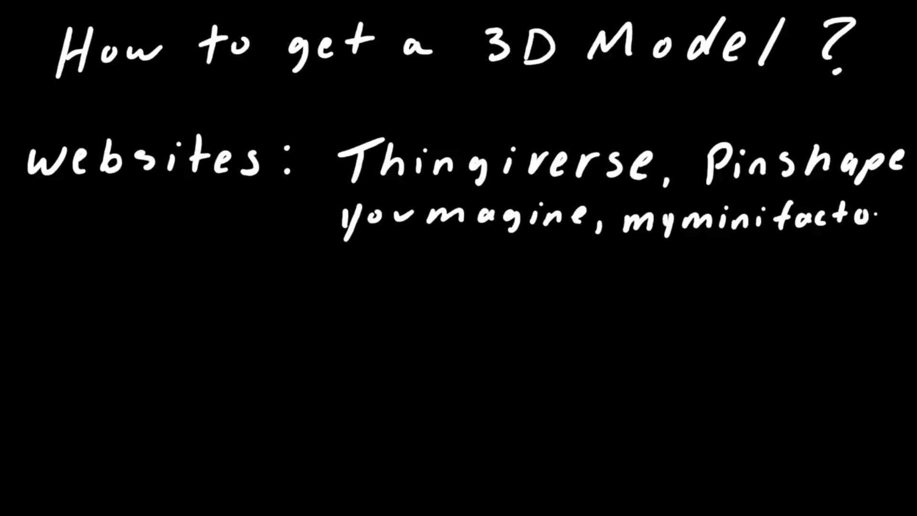
pyautogui.write('Cults3D, Grab')
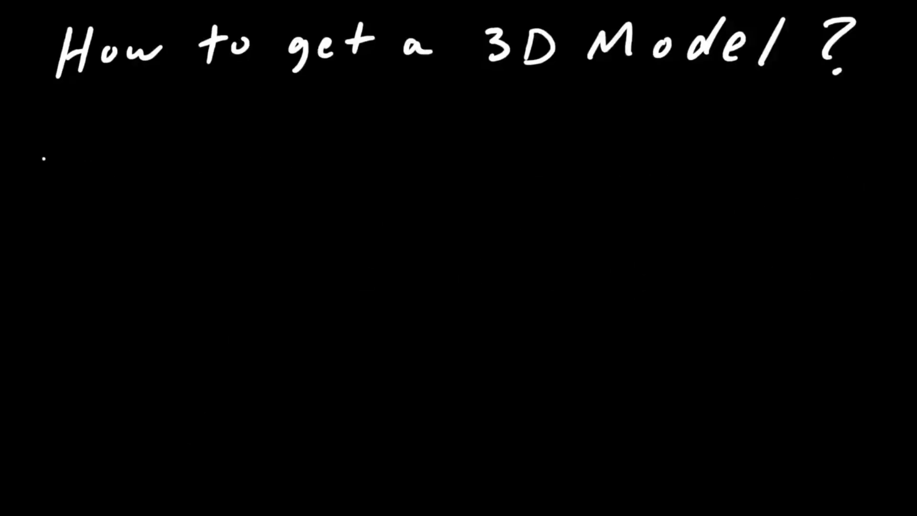
pyautogui.write('Design your Own Fusion 36')
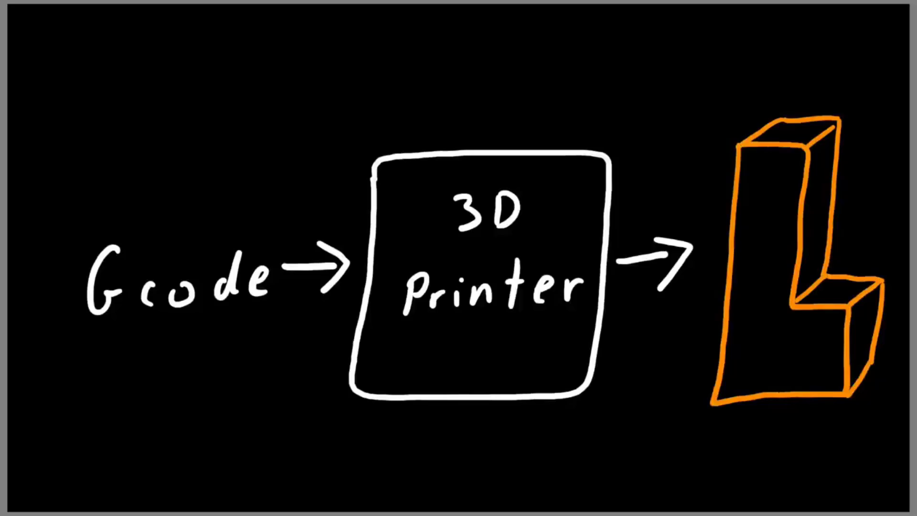
pyautogui.write('Materi')
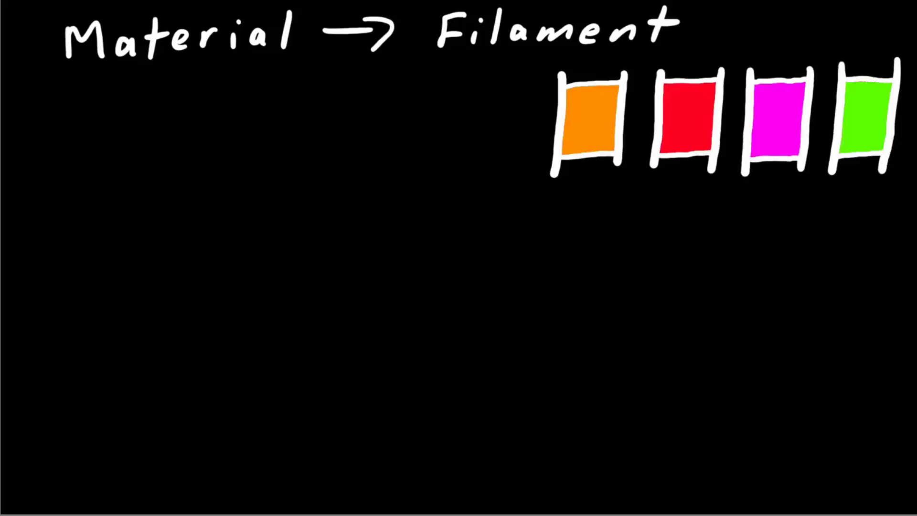
pyautogui.moveTo(52, 99); pyautogui.dragTo(52, 146)
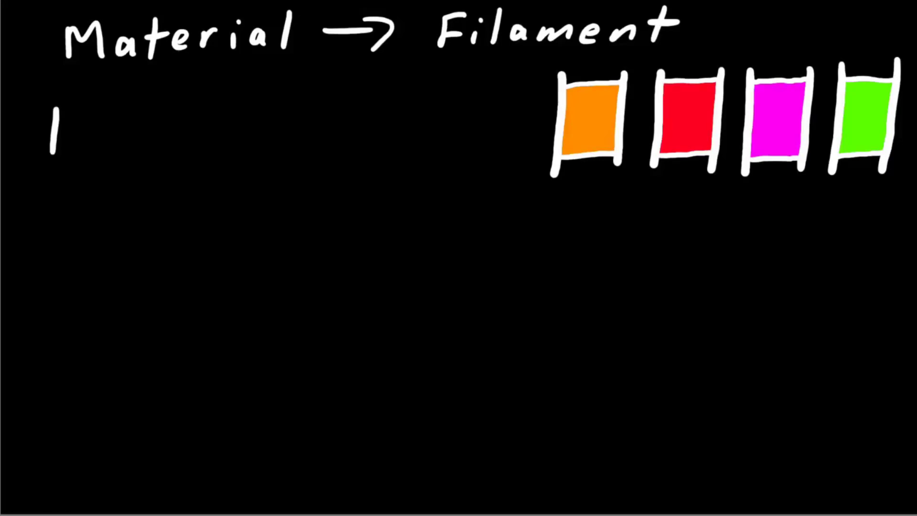
pyautogui.write('PLA')
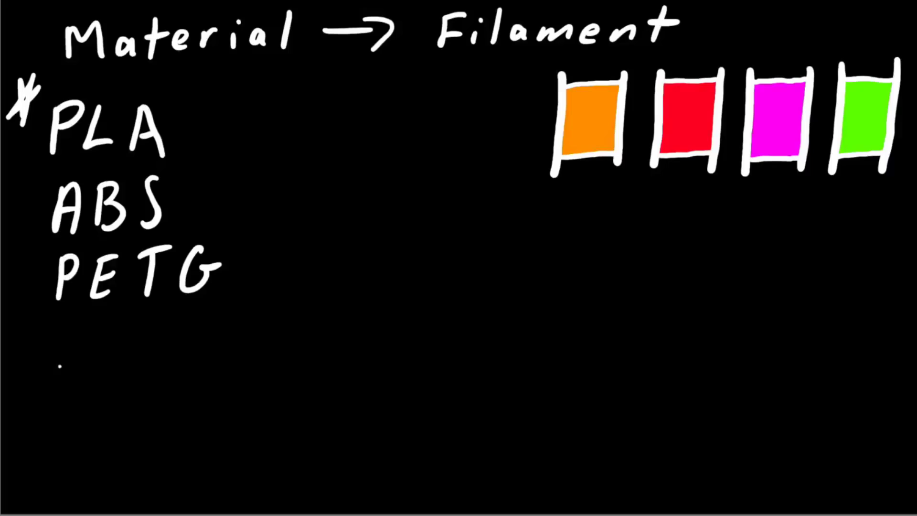
pyautogui.write('Nylon')
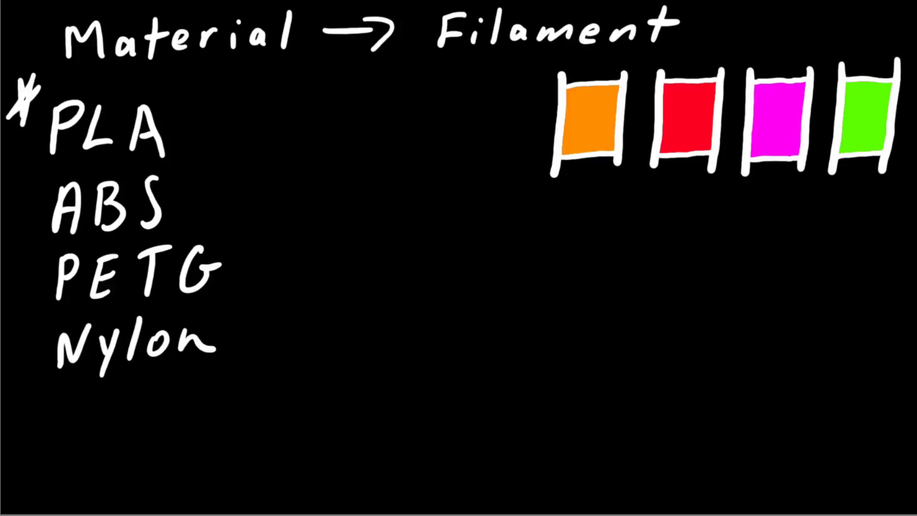
pyautogui.write('Flex')
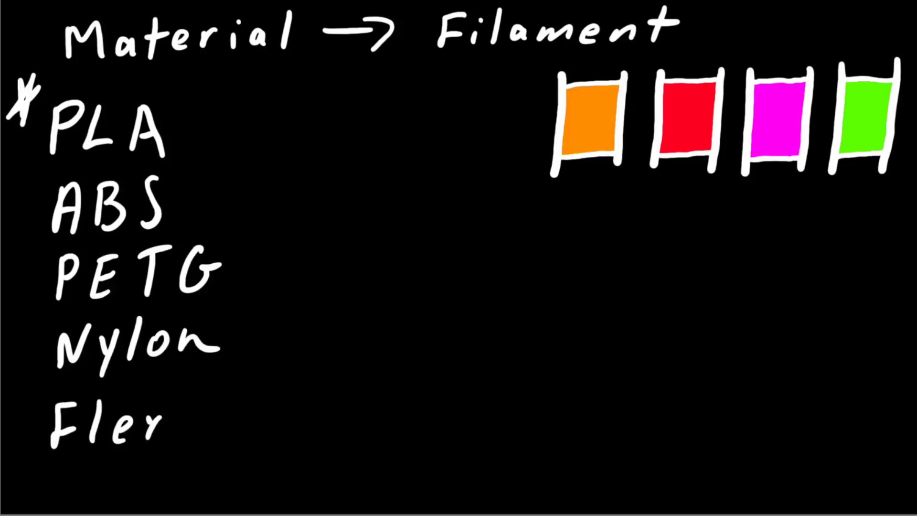
pyautogui.write('ible-TPU')
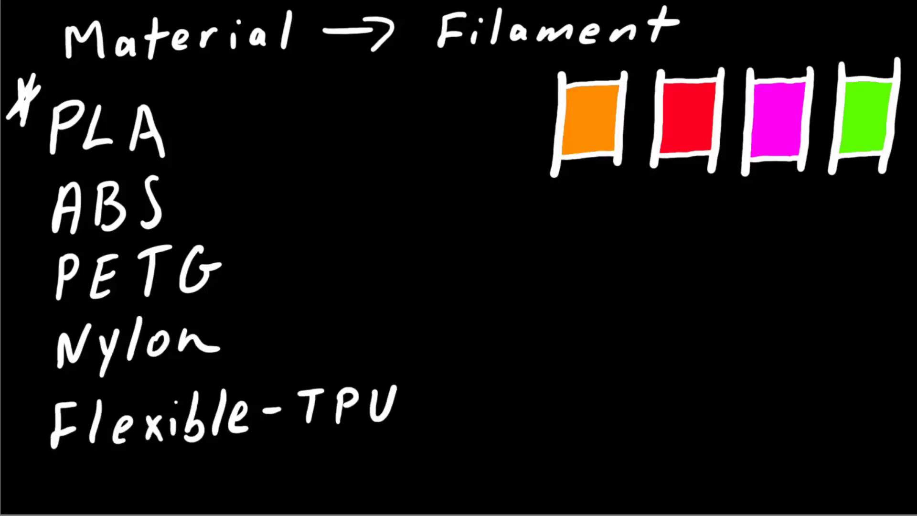
pyautogui.write('Composite')
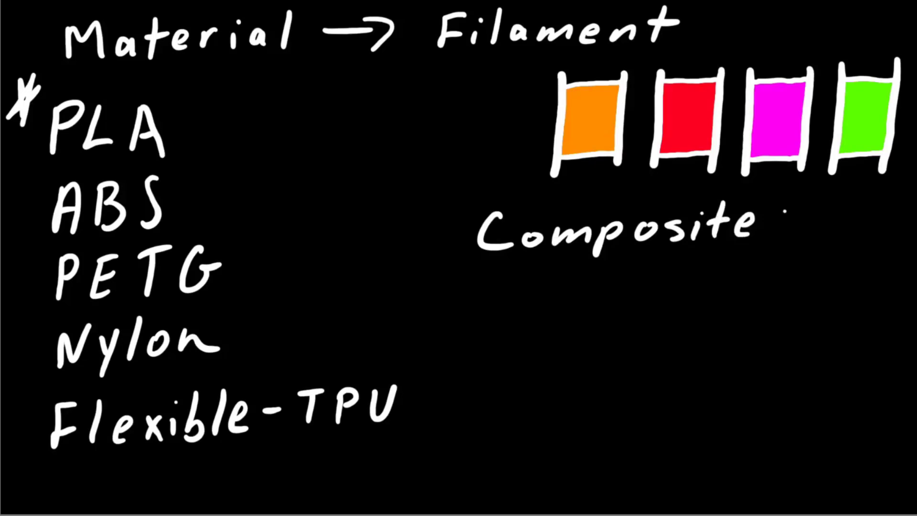
pyautogui.write('PLA + Other Wo.')
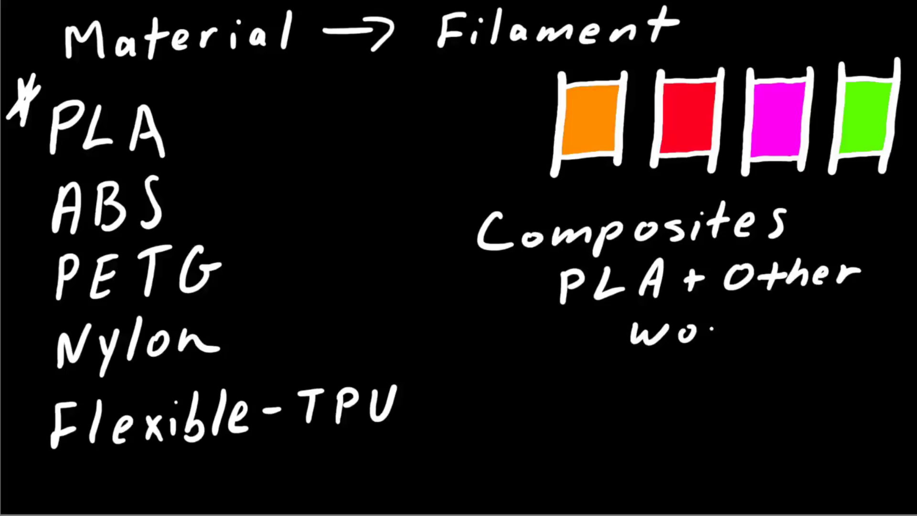
pyautogui.write('woodfill')
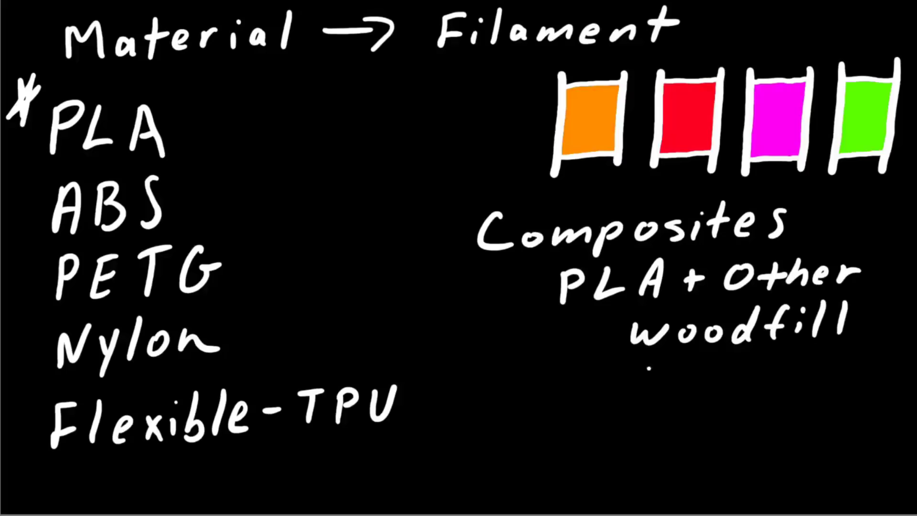
pyautogui.write('Cop.')
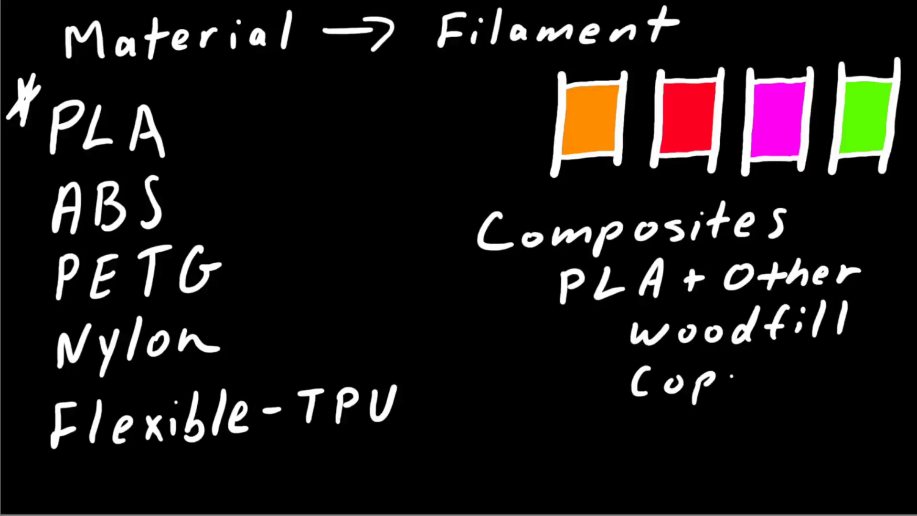
pyautogui.write('Copperfill Bronz')
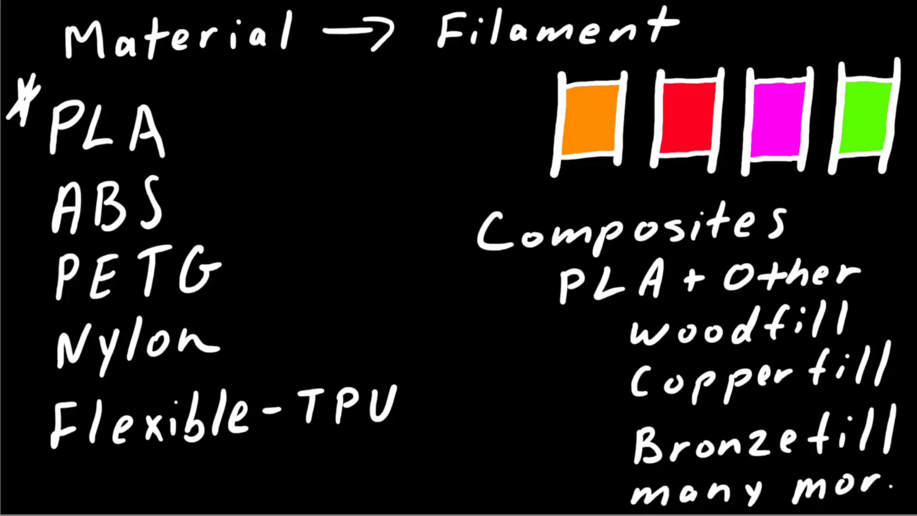
pyautogui.write('e')
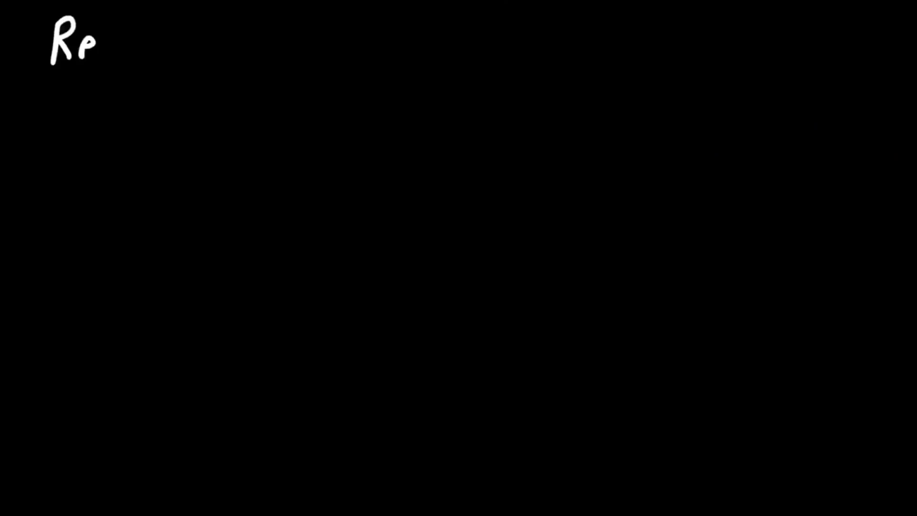
pyautogui.write('Resolution = L')
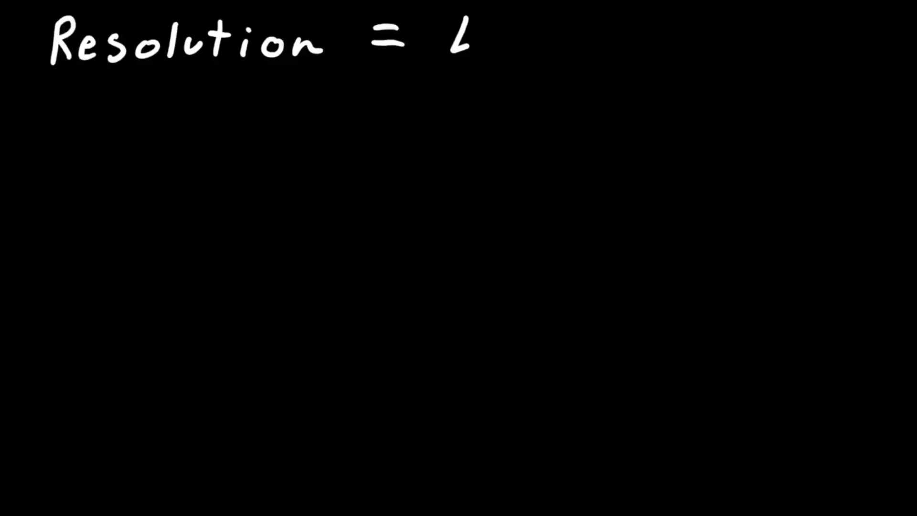
pyautogui.write('Layer Height')
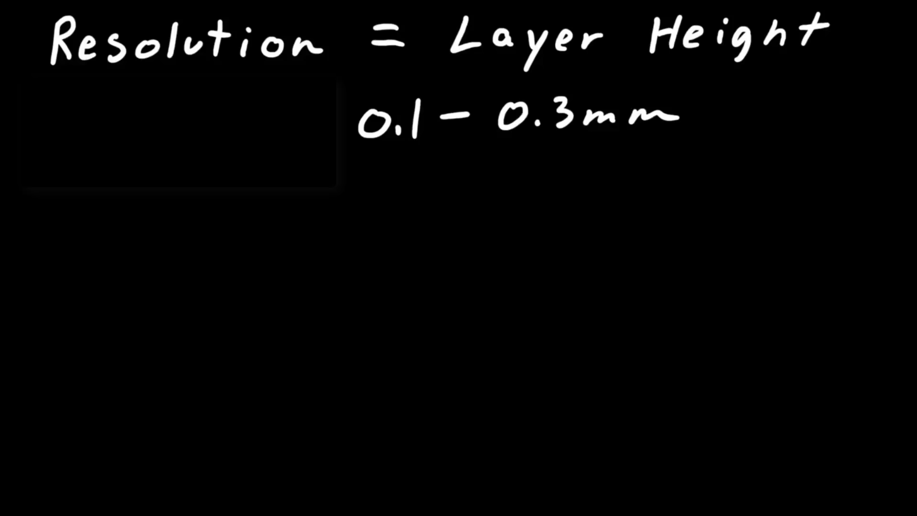
pyautogui.moveTo(362, 258); pyautogui.dragTo(461, 169)
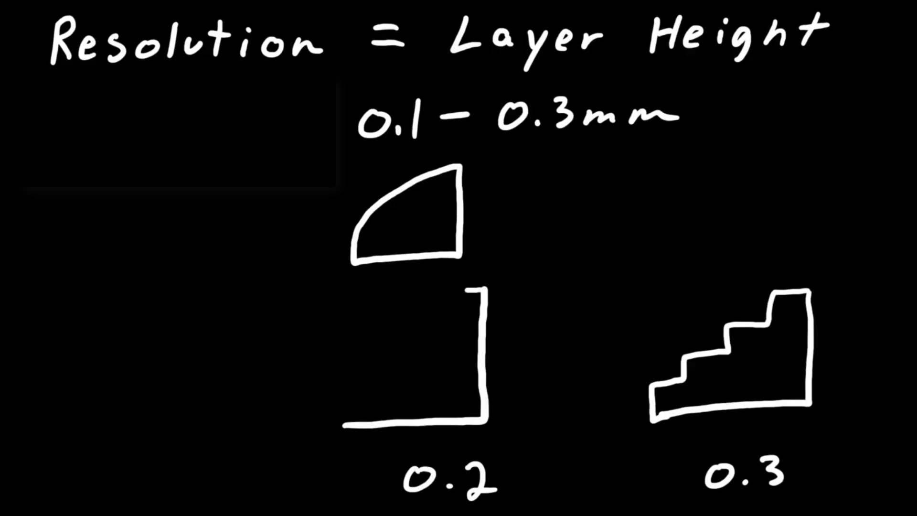
pyautogui.moveTo(304, 409); pyautogui.dragTo(480, 298)
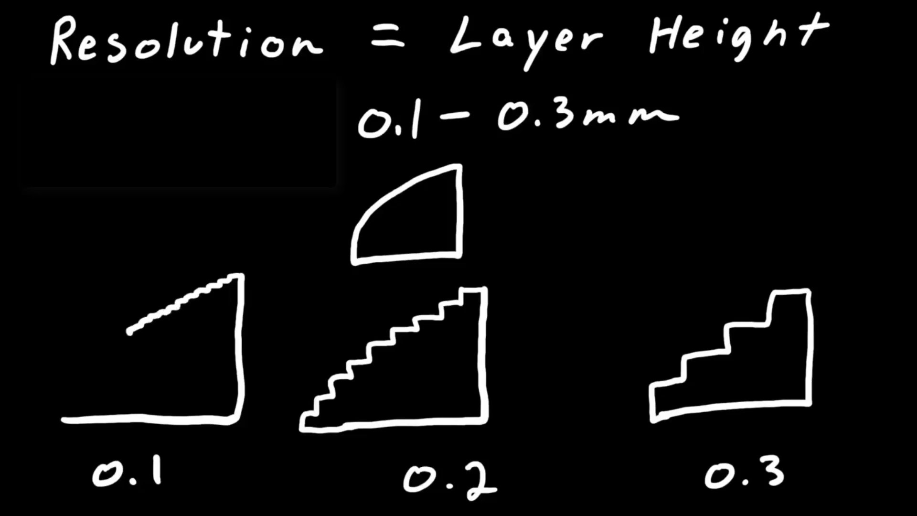
pyautogui.moveTo(125, 330); pyautogui.dragTo(43, 397)
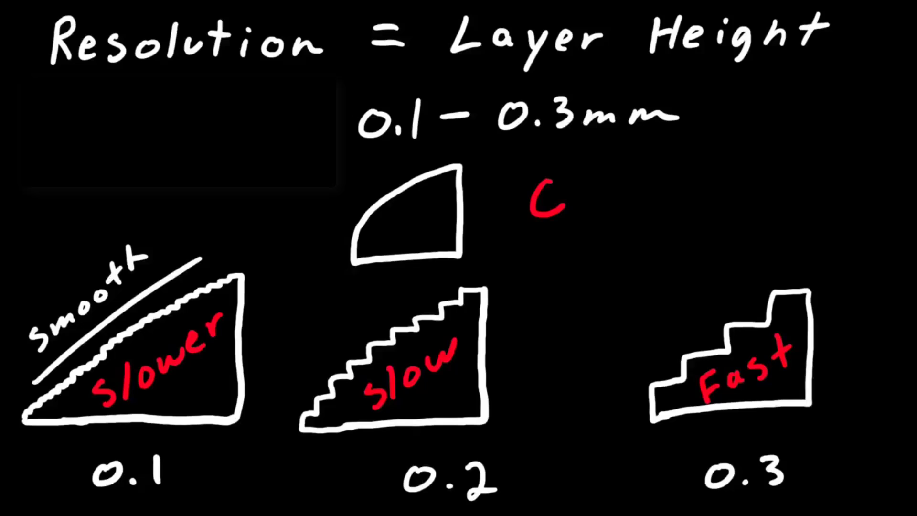
pyautogui.write('Quality vs Time')
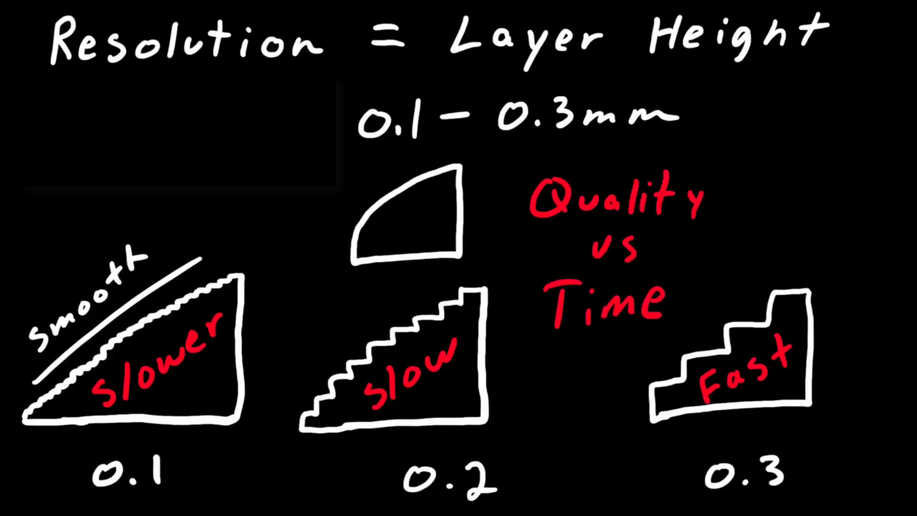
pyautogui.moveTo(514, 146); pyautogui.dragTo(736, 351)
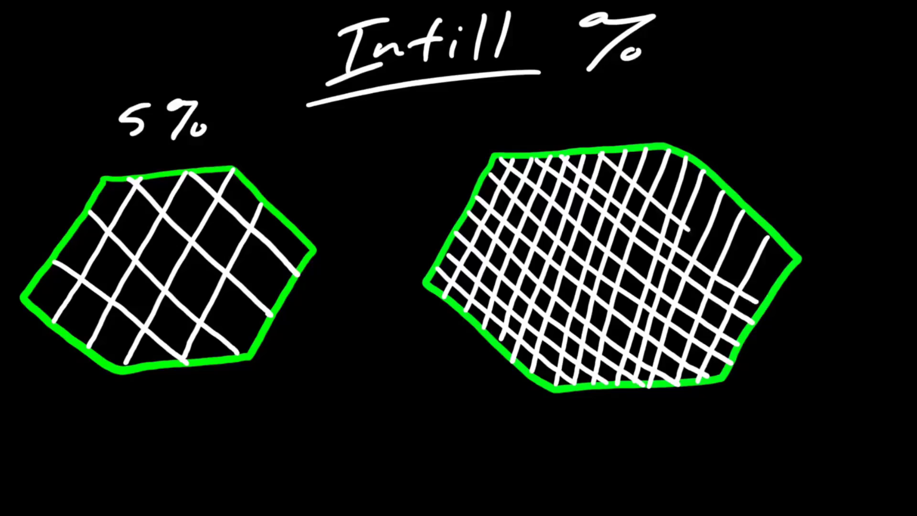
pyautogui.write('20%')
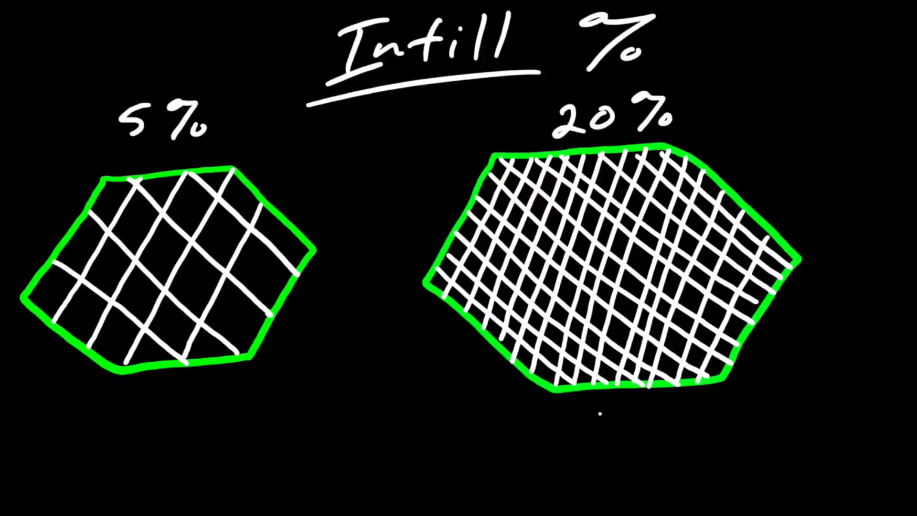
pyautogui.write('Stronger Longer More')
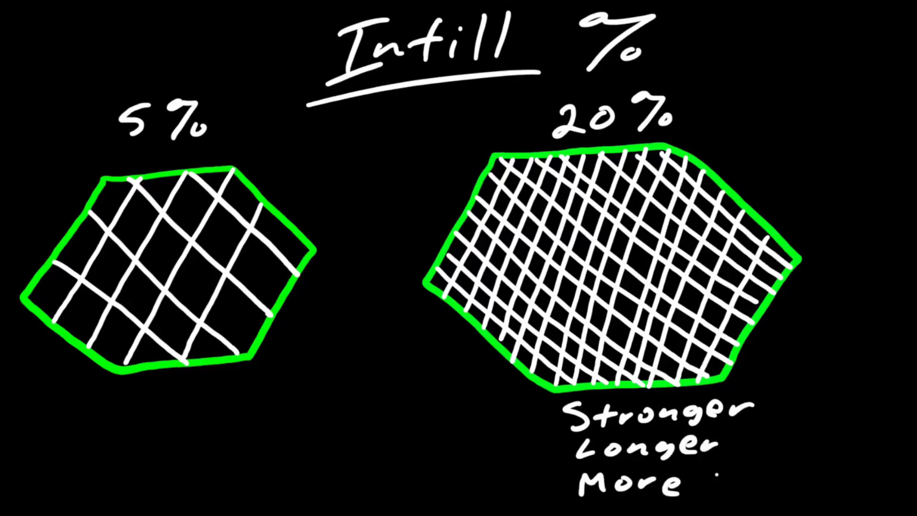
pyautogui.write('Quicker to Print')
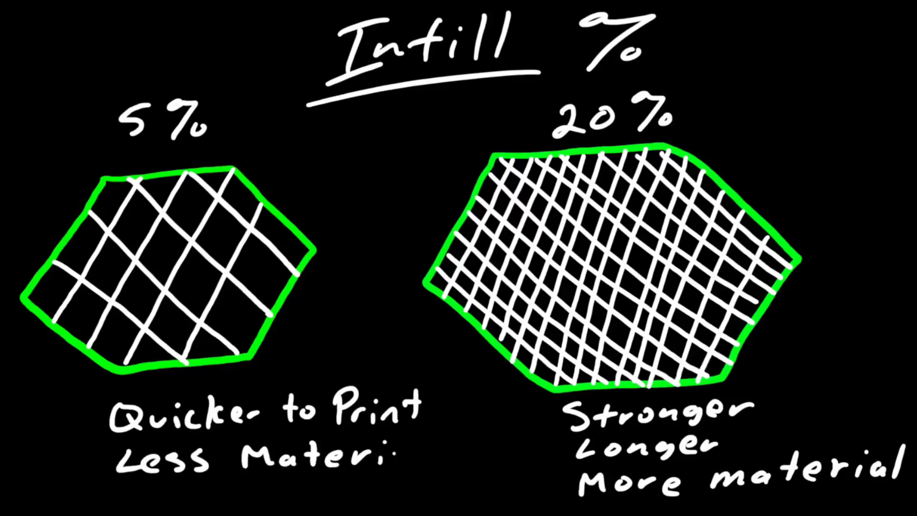
pyautogui.write('al')
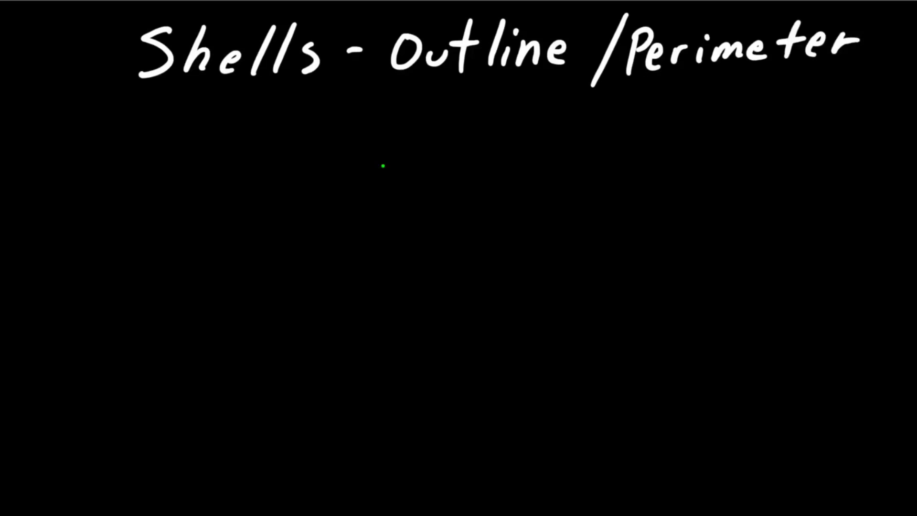
pyautogui.moveTo(383, 167); pyautogui.dragTo(436, 161)
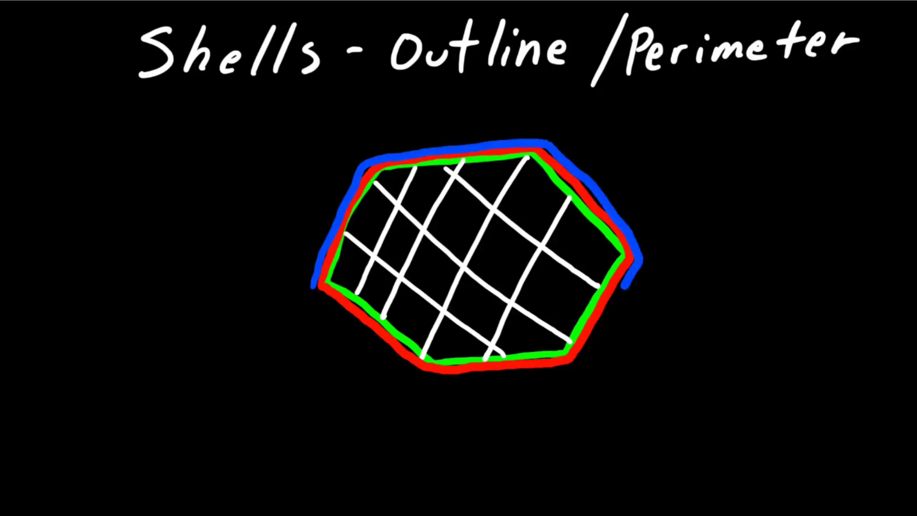
pyautogui.write('Default - 2 Shells')
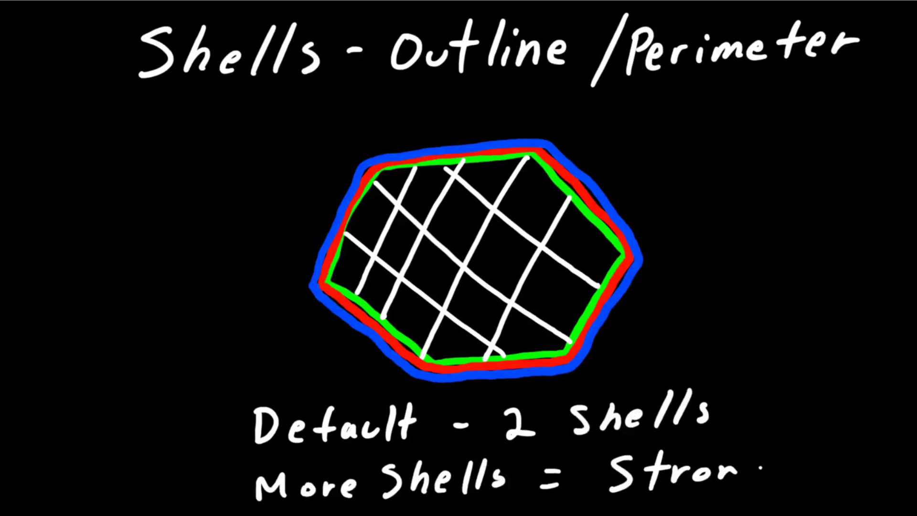
pyautogui.write('nger')
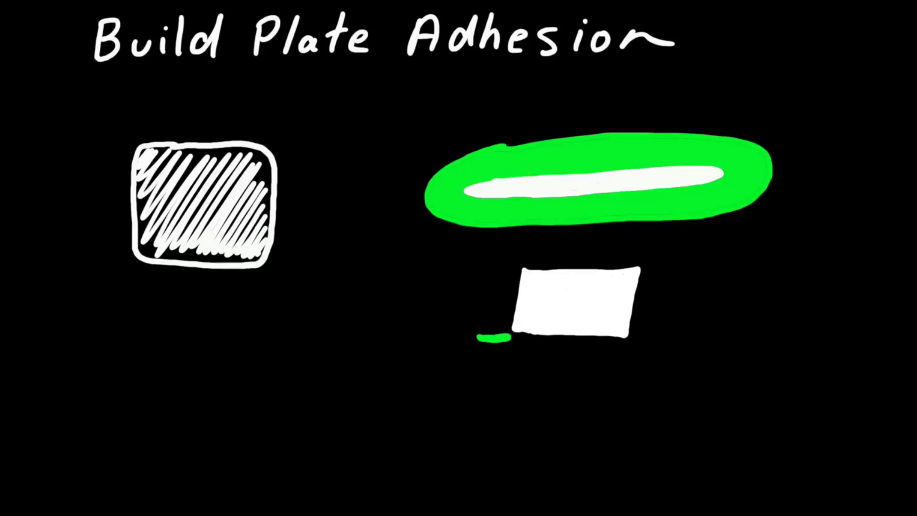
pyautogui.write('Brim')
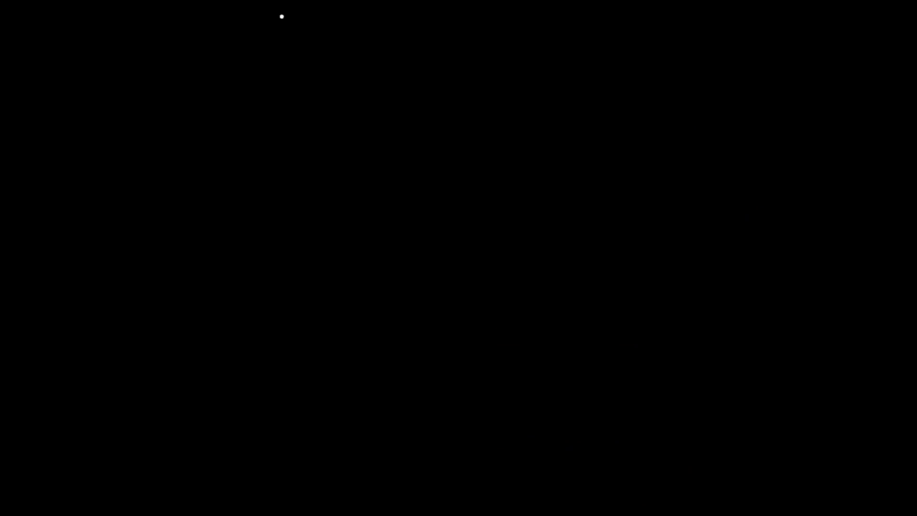
pyautogui.write('Supports')
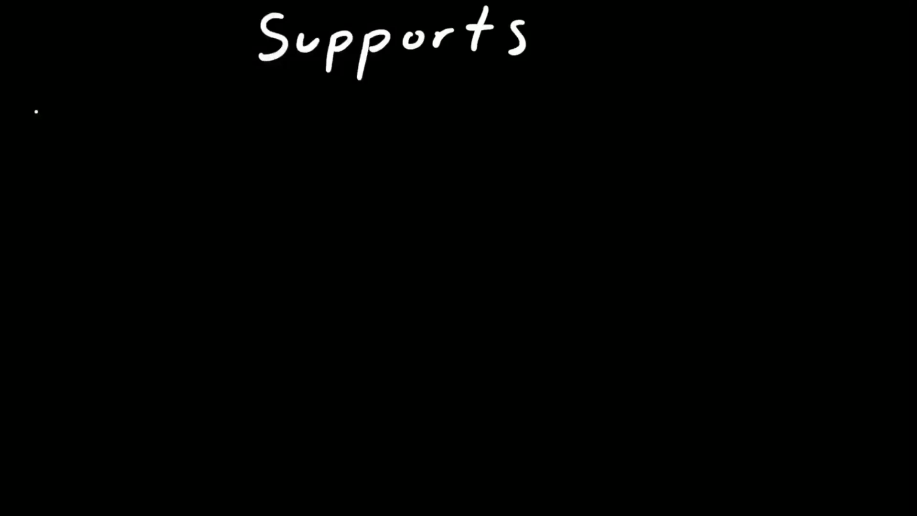
pyautogui.write('Rule - y')
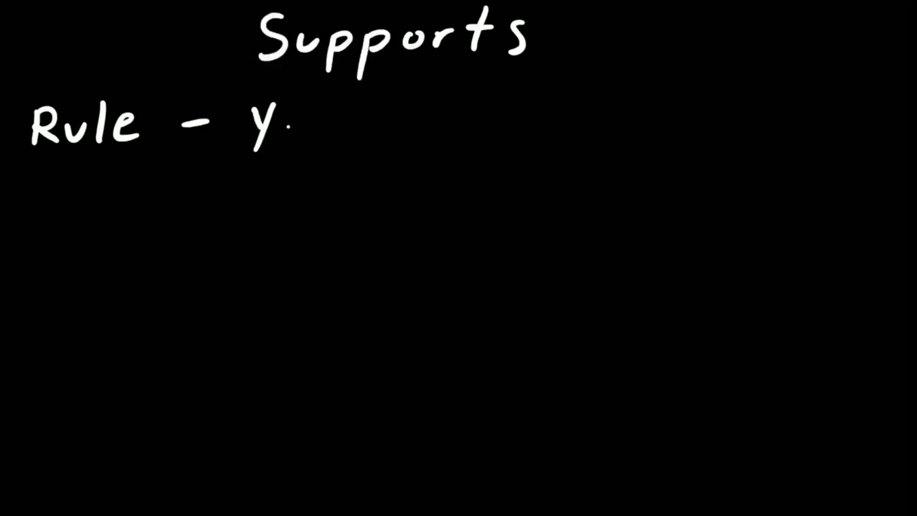
pyautogui.write("You Can't Print on Thin Air")
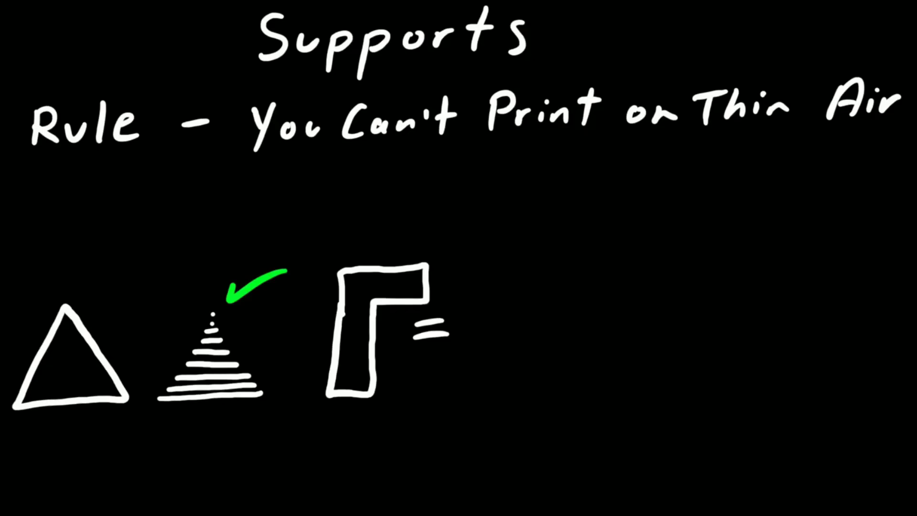
pyautogui.moveTo(479, 275); pyautogui.dragTo(503, 398)
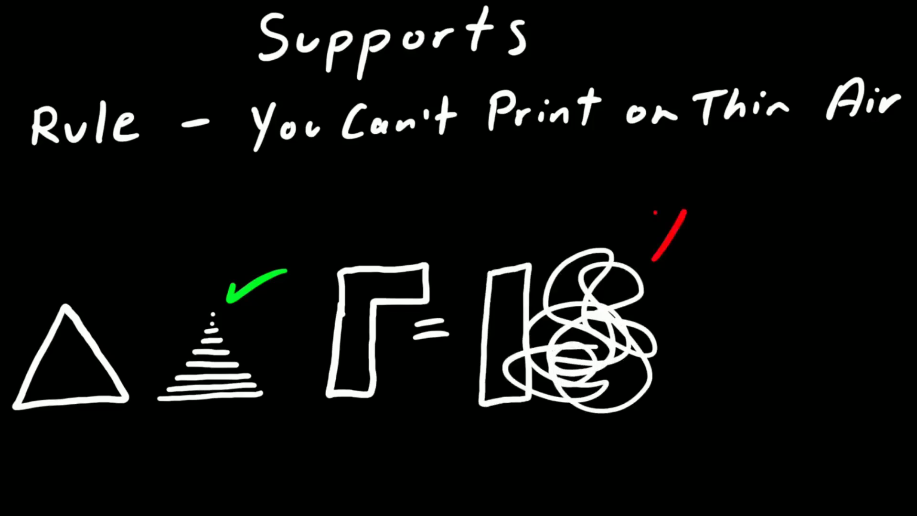
pyautogui.moveTo(654, 210); pyautogui.dragTo(701, 258)
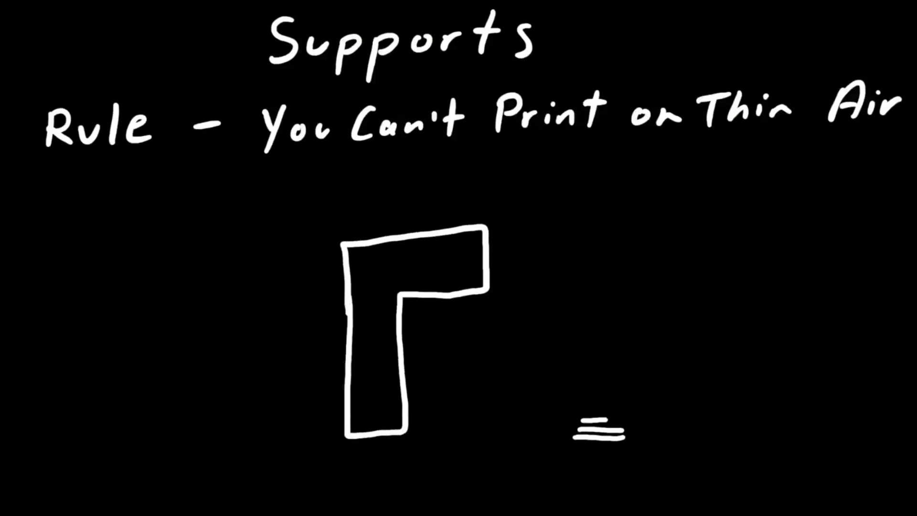
pyautogui.moveTo(597, 427); pyautogui.dragTo(597, 351)
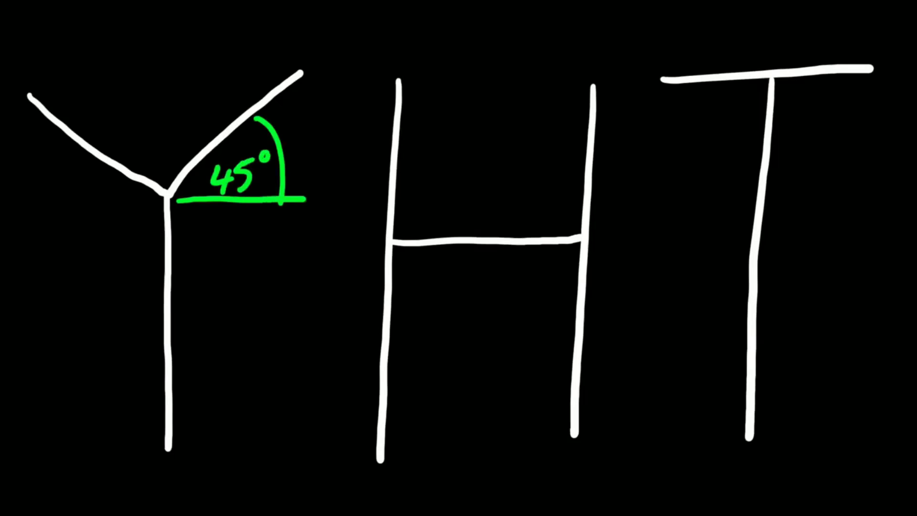
pyautogui.write('Bridging')
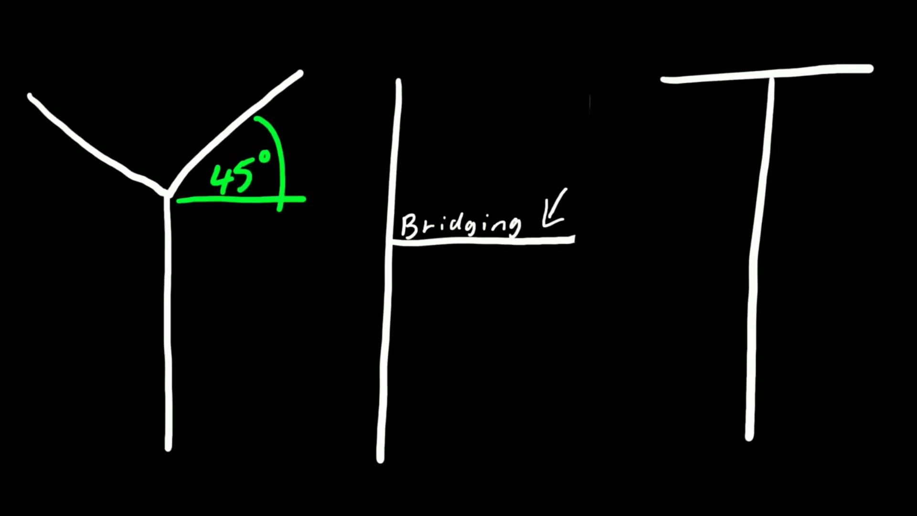
pyautogui.moveTo(590, 76); pyautogui.dragTo(590, 439)
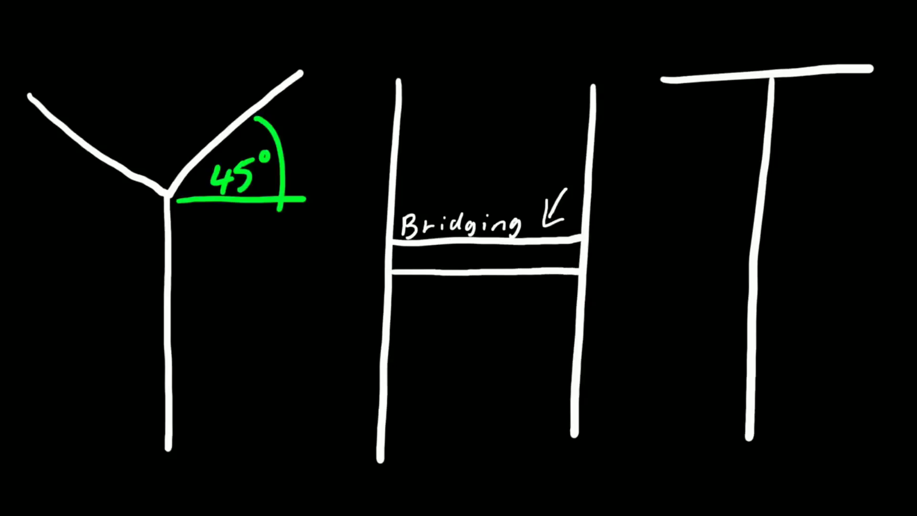
pyautogui.moveTo(403, 301); pyautogui.dragTo(462, 298)
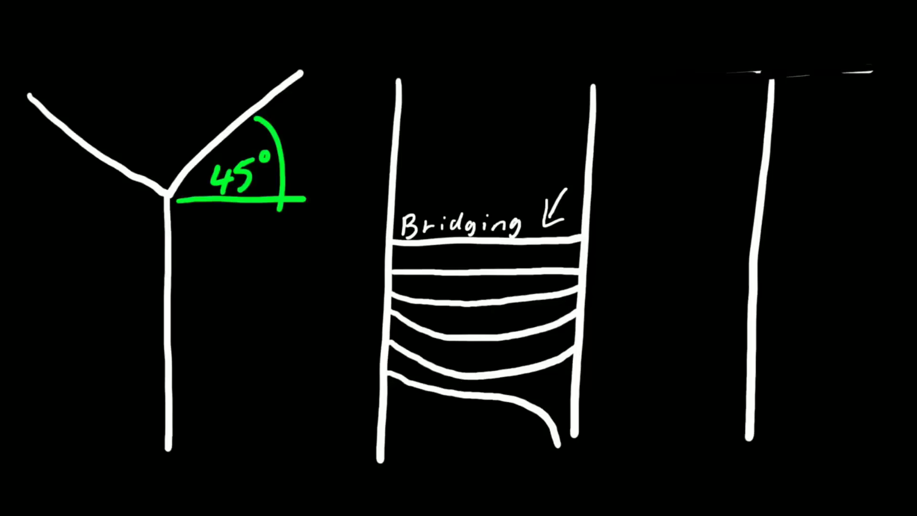
pyautogui.moveTo(661, 425); pyautogui.dragTo(854, 426)
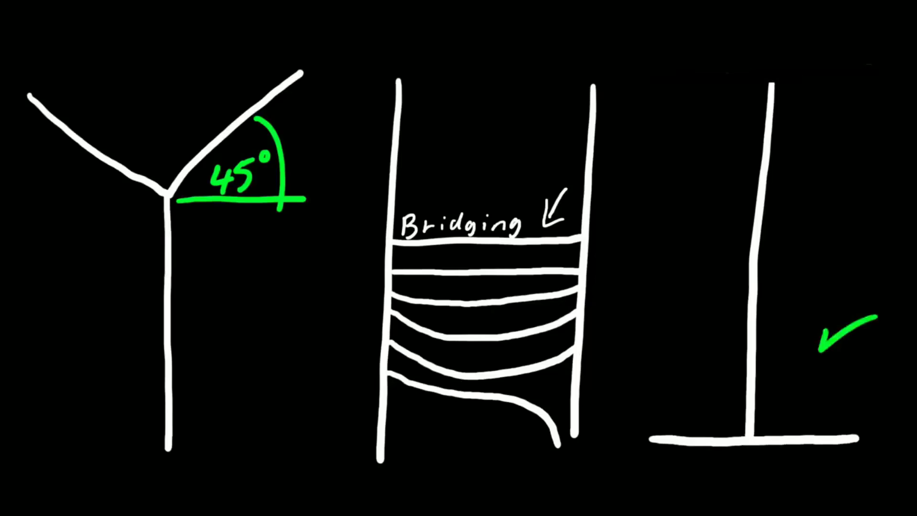